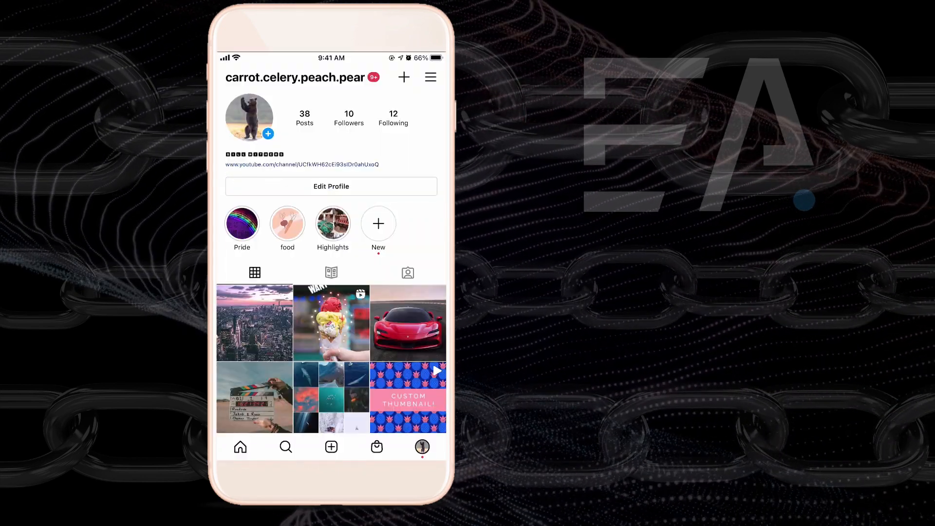
# Search Instagram accounts for "na" from the explore page.
pyautogui.click(285, 447)
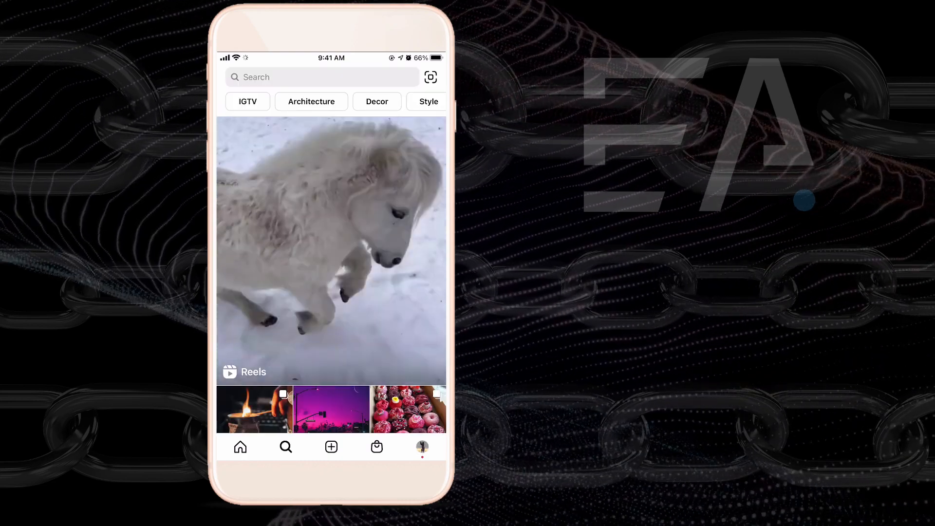
pyautogui.click(322, 77)
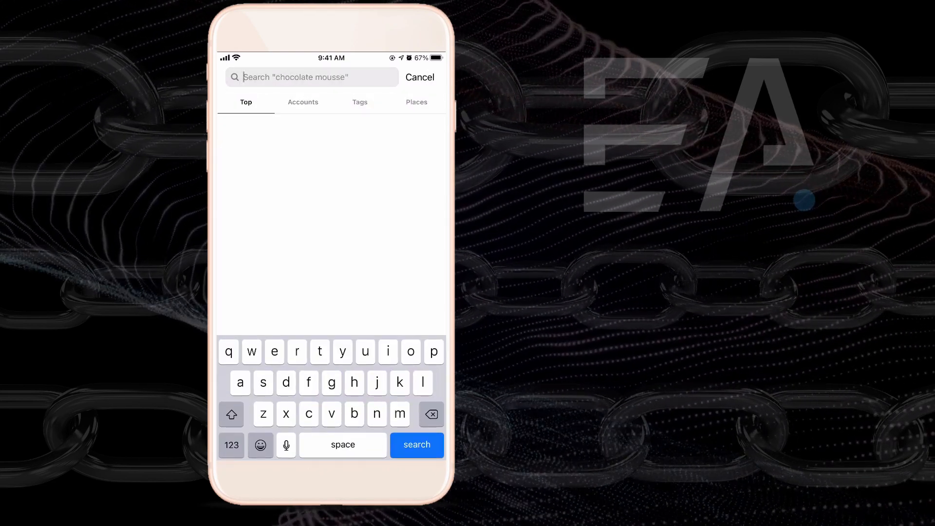
pyautogui.write('natal')
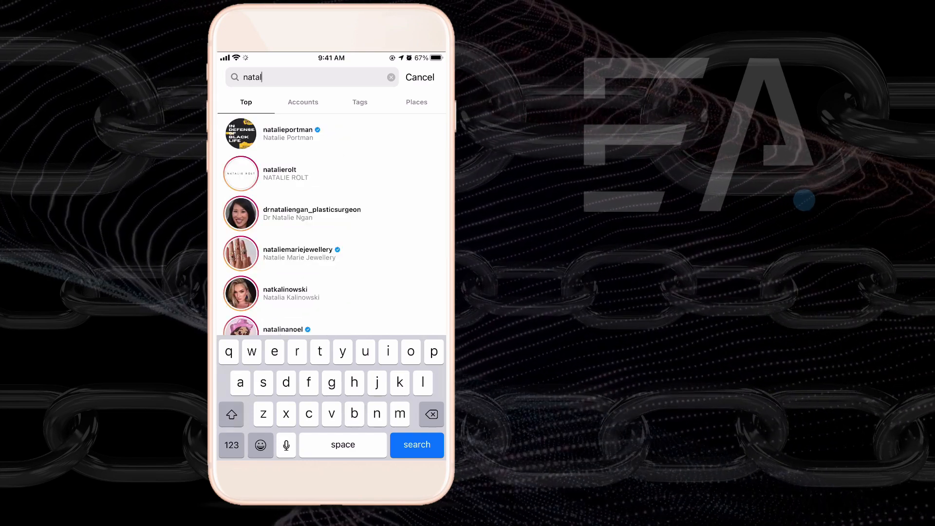
# Open a creator's profile from the results, then return to the search list.
pyautogui.click(417, 445)
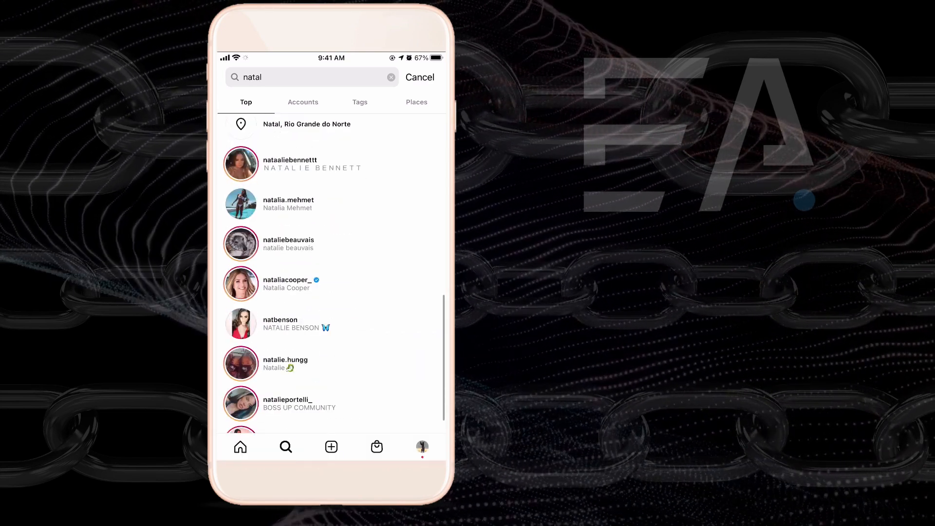
pyautogui.click(287, 283)
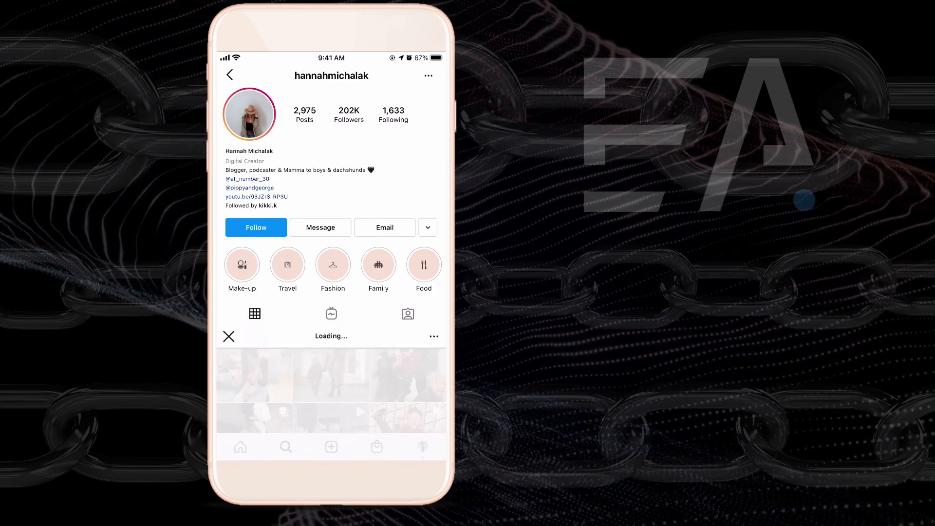
pyautogui.click(257, 196)
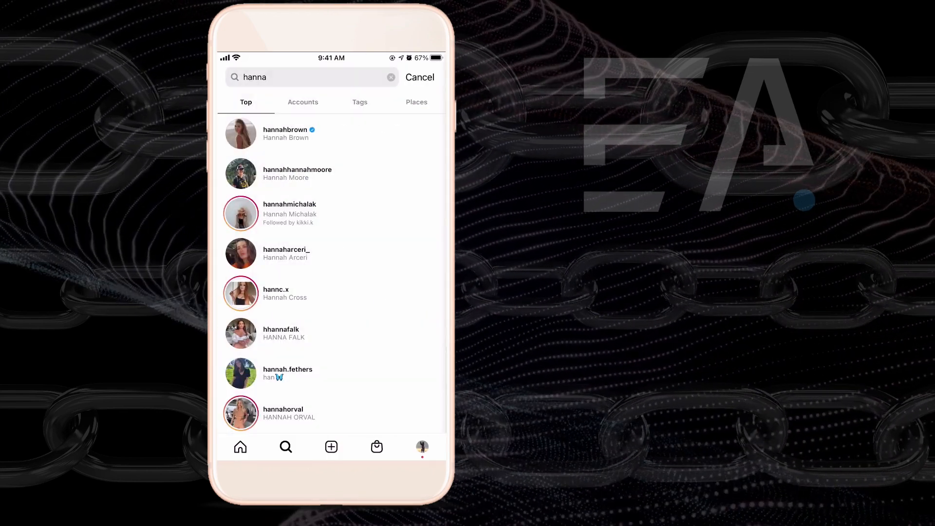
# Search for "peter" and open the verified peter_mel profile.
pyautogui.click(391, 77)
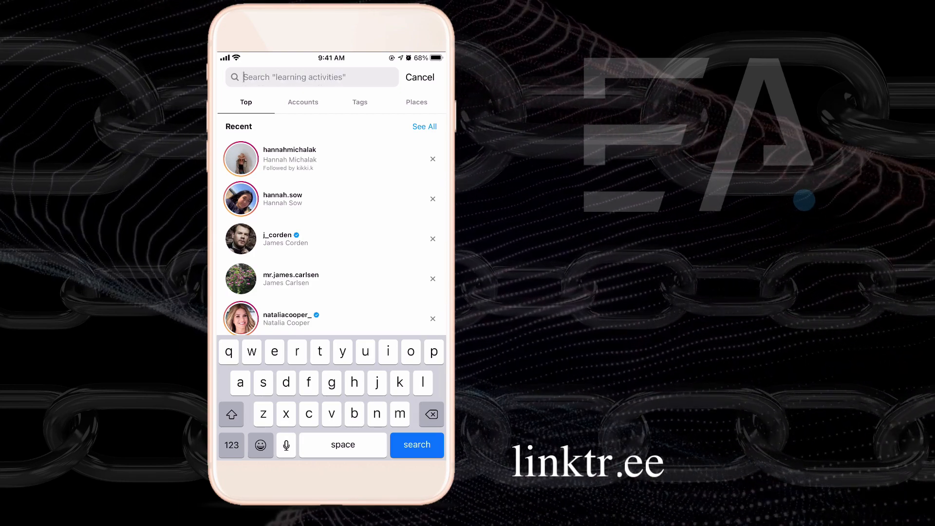
pyautogui.write('peter')
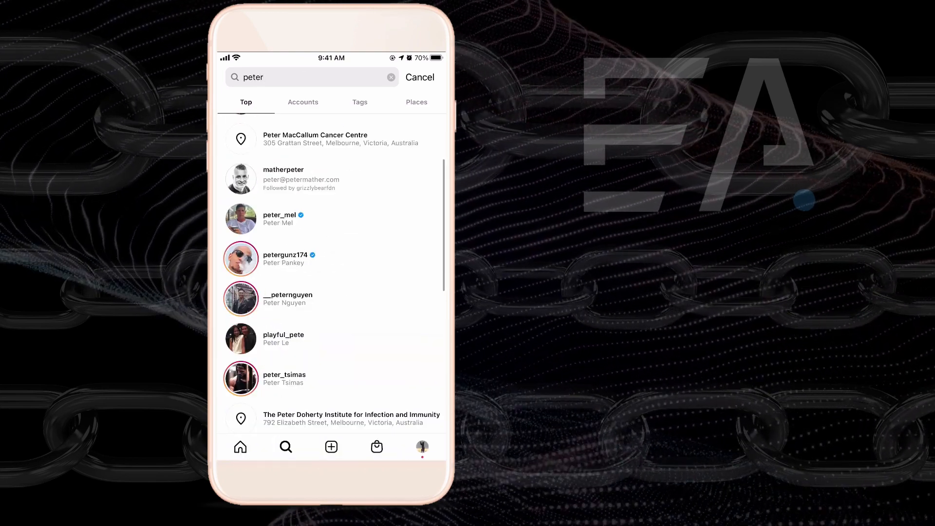
pyautogui.scroll(-3)
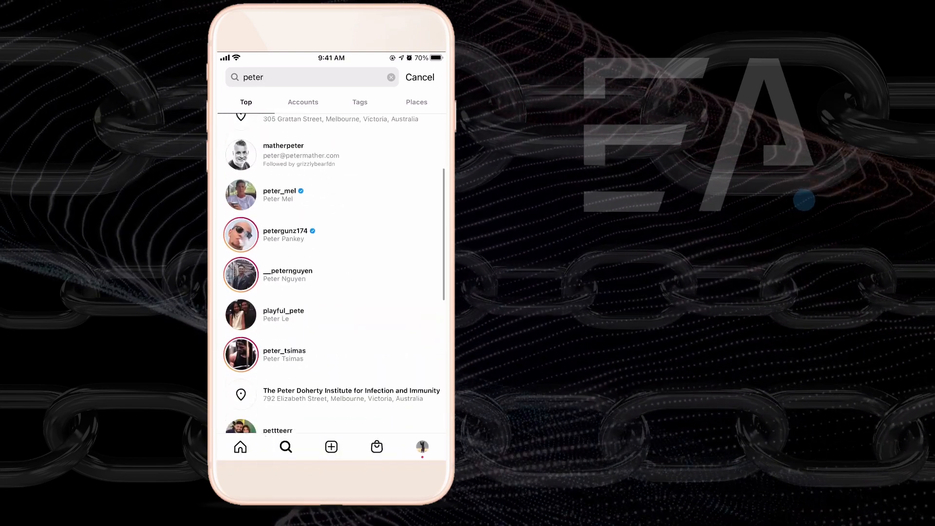
pyautogui.click(279, 195)
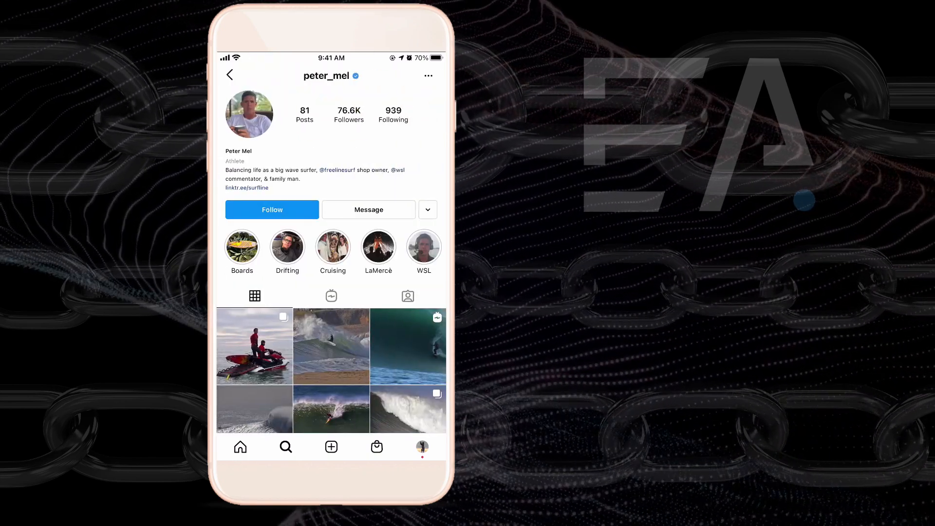
# Open the linktr.ee/surfline link from peter_mel's bio.
pyautogui.click(246, 187)
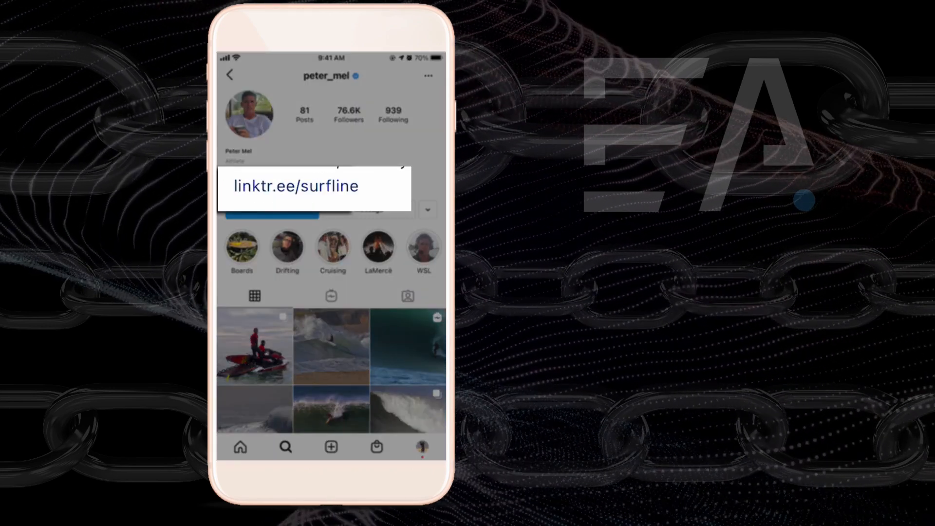
pyautogui.click(295, 186)
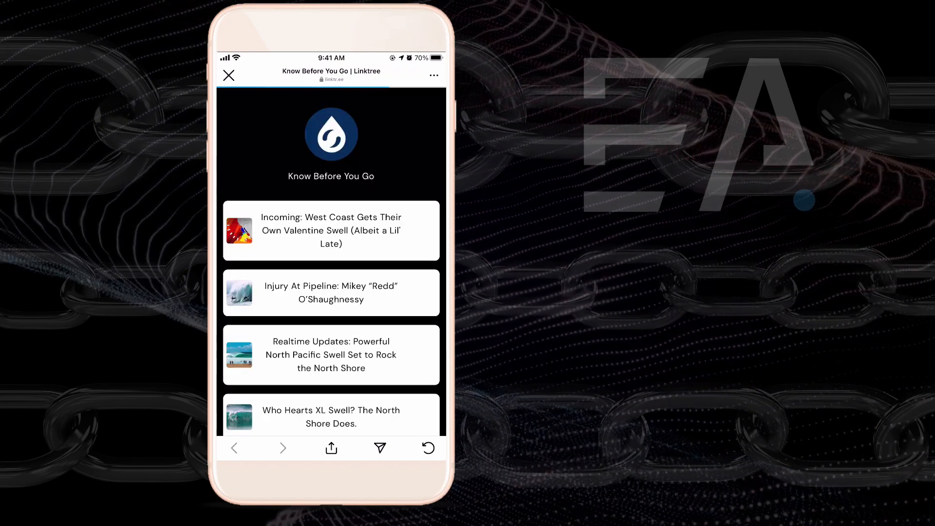
# Scroll through the surfline "Know Before You Go" list of surf articles.
pyautogui.scroll(-3)
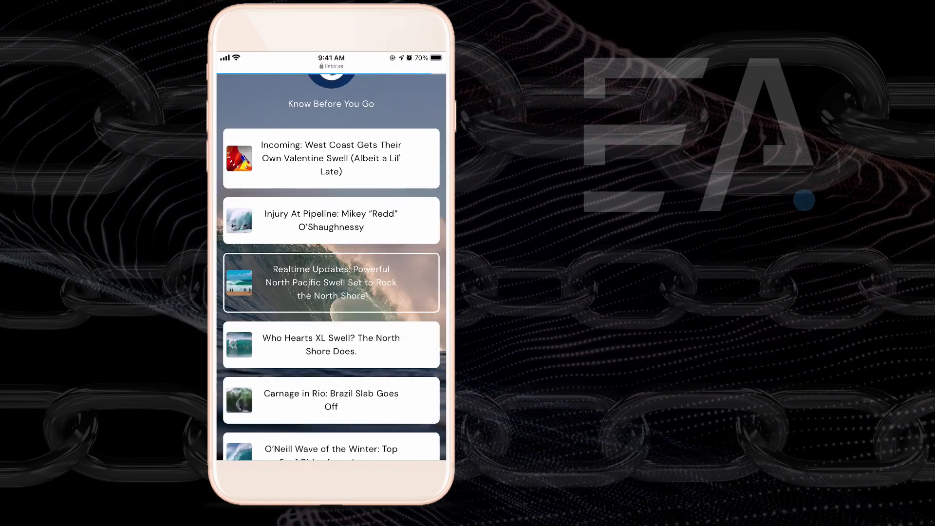
pyautogui.scroll(-3)
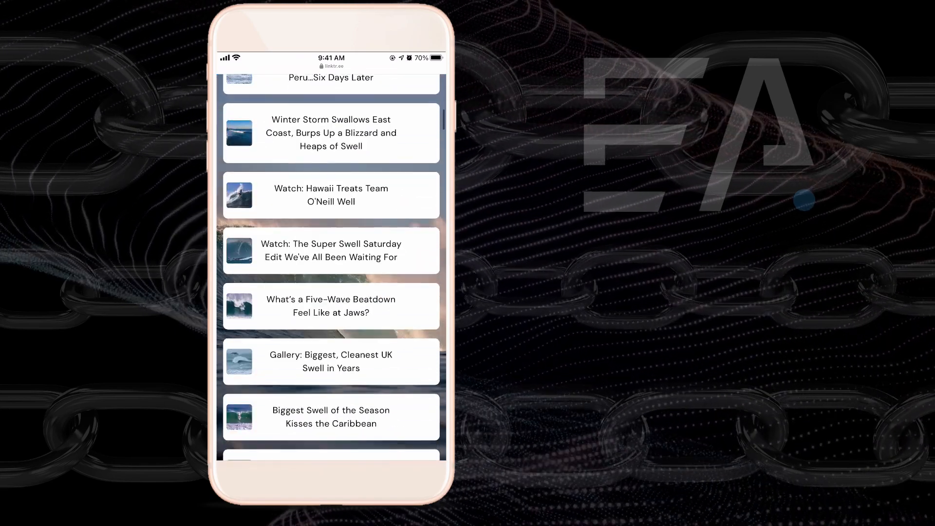
pyautogui.scroll(-3)
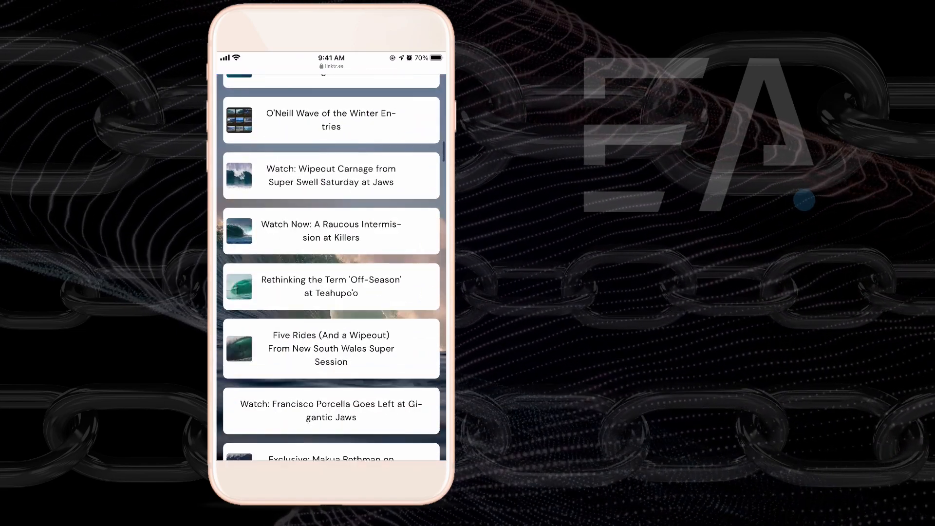
pyautogui.scroll(-3)
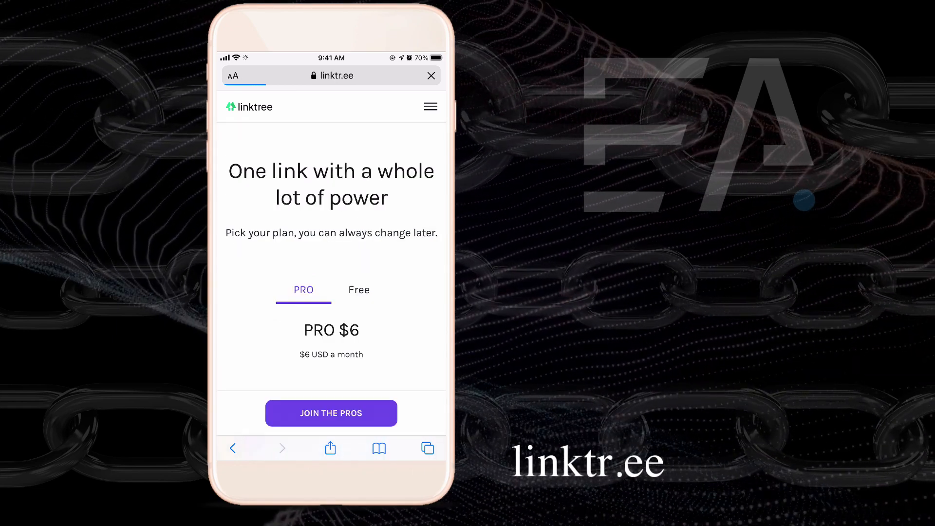
# Review the PRO $6 plan features, then switch to the Free $0 plan.
pyautogui.scroll(-3)
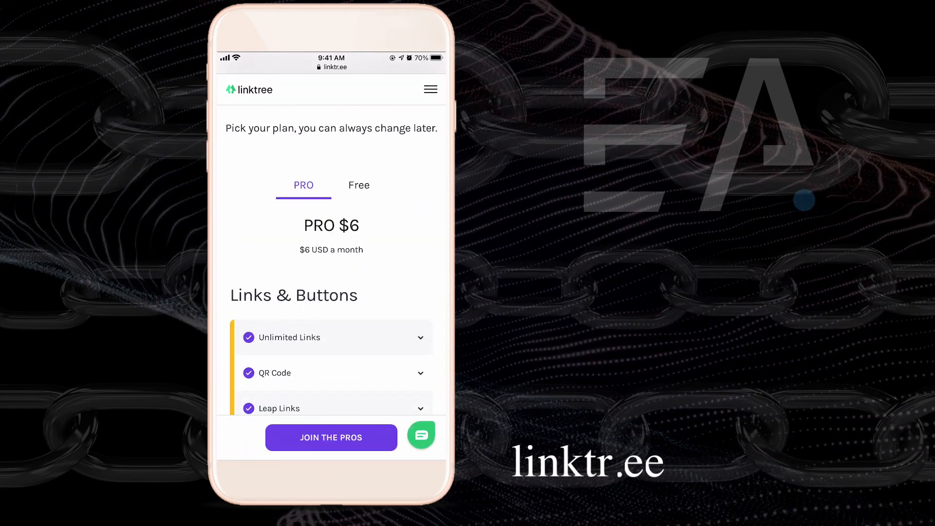
pyautogui.scroll(-3)
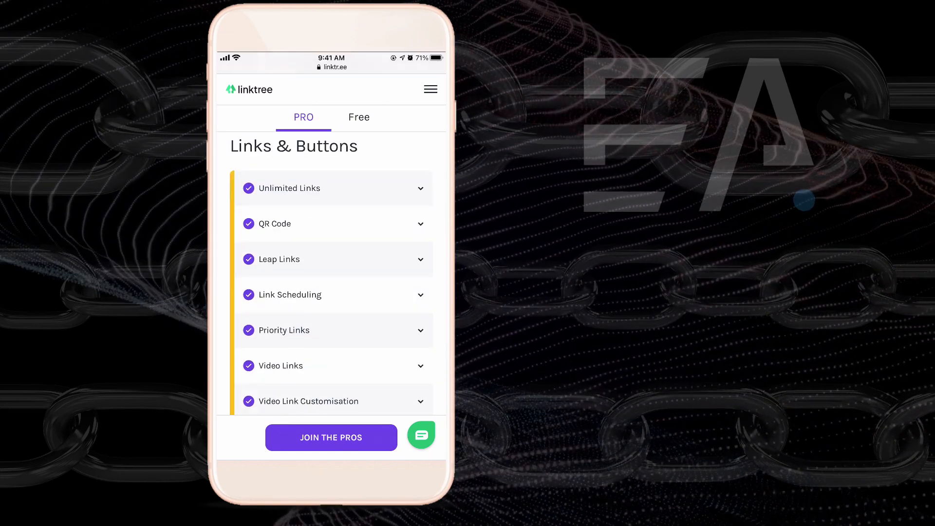
pyautogui.click(358, 117)
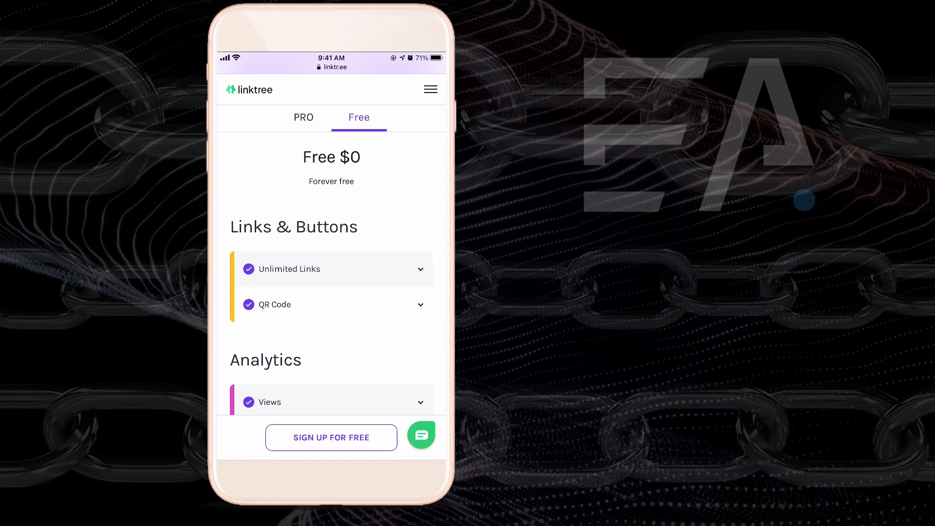
# Scroll through the Free plan's included features.
pyautogui.scroll(-3)
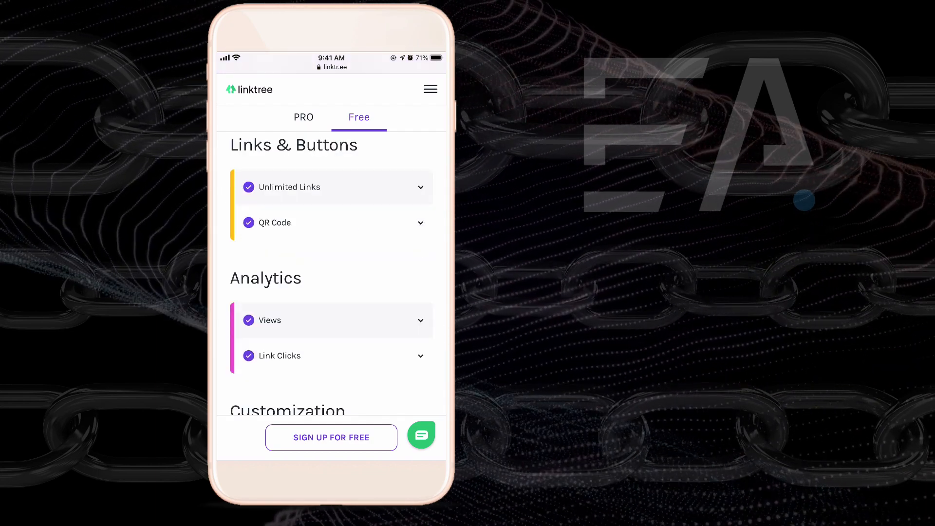
pyautogui.scroll(-3)
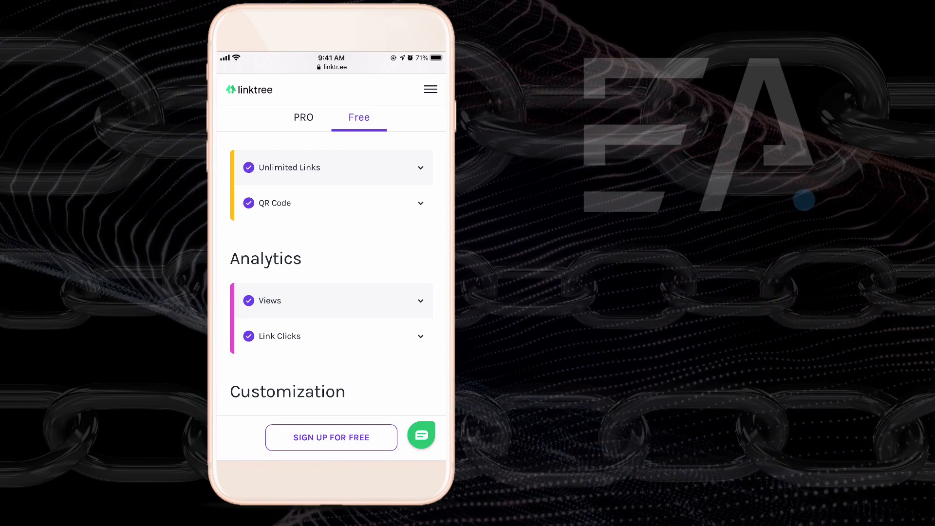
pyautogui.scroll(-3)
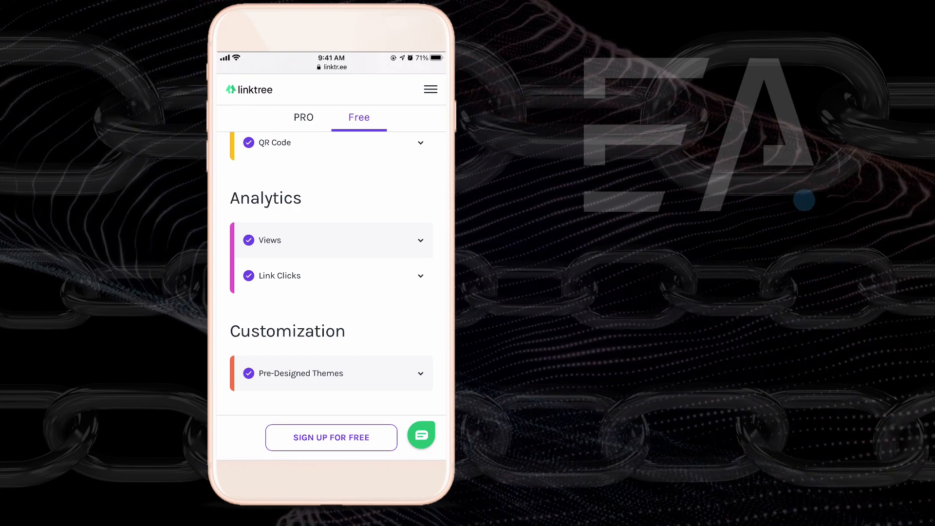
# Return to the "The Only Link You'll Ever Need" homepage via the logo.
pyautogui.click(303, 135)
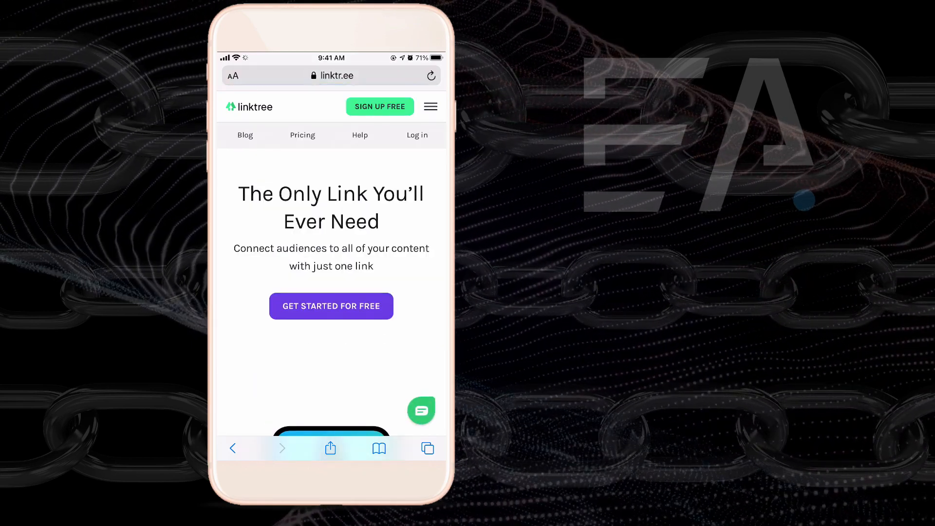
pyautogui.scroll(-3)
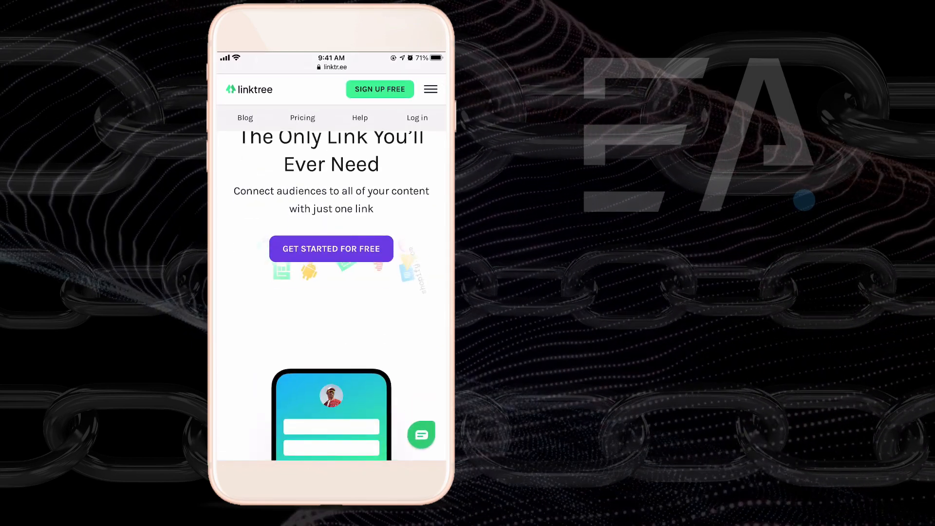